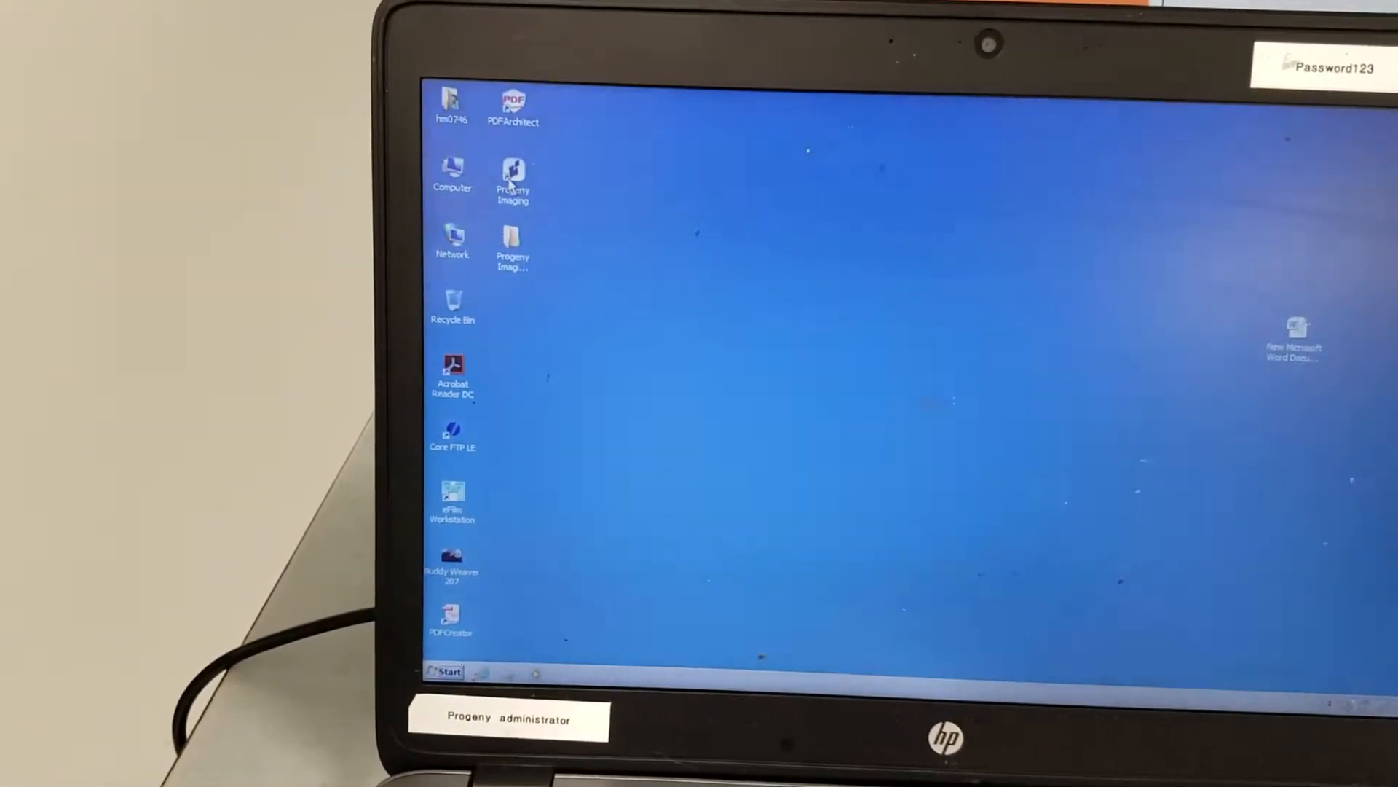
# Launch Progeny Imaging from its desktop icon and wait for the login prompt.
pyautogui.doubleClick(513, 176)
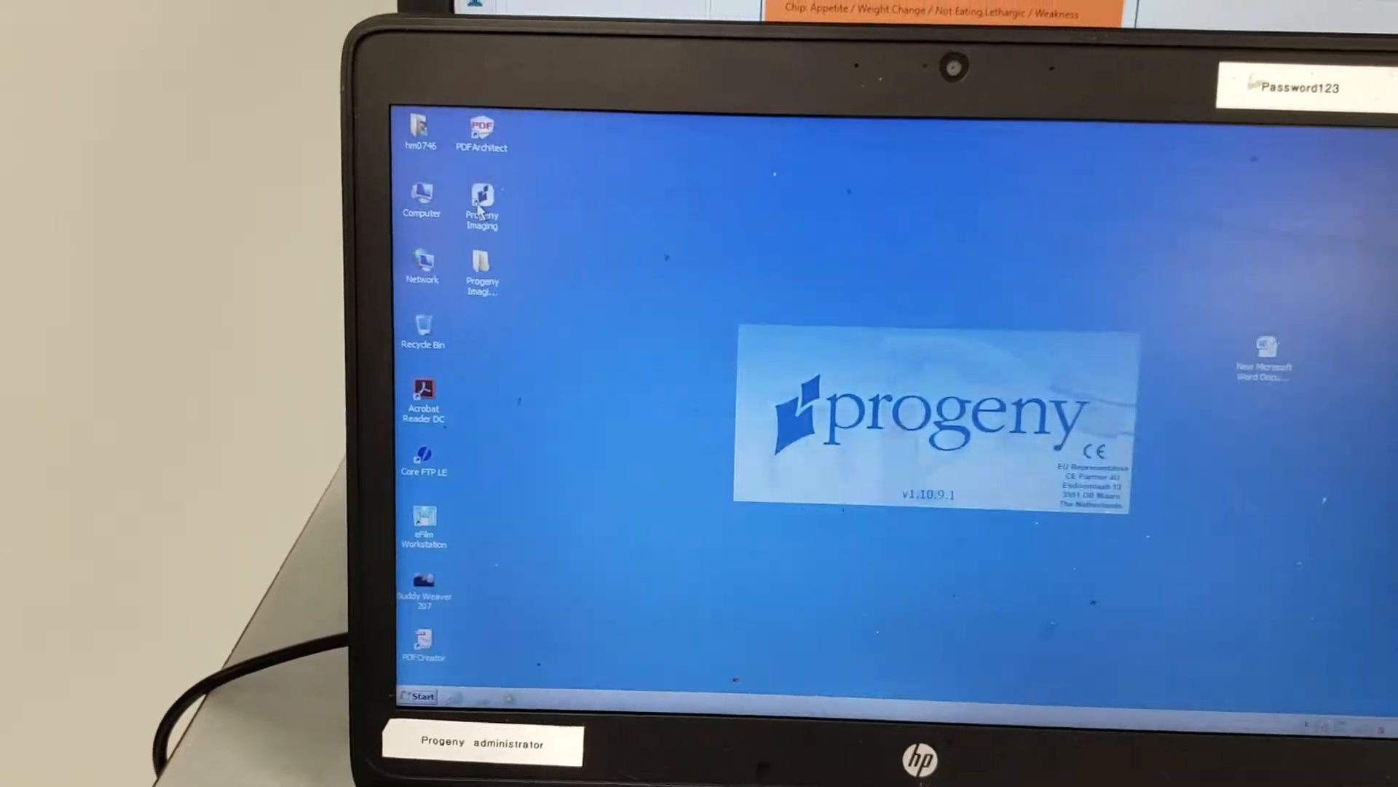
pyautogui.doubleClick(481, 206)
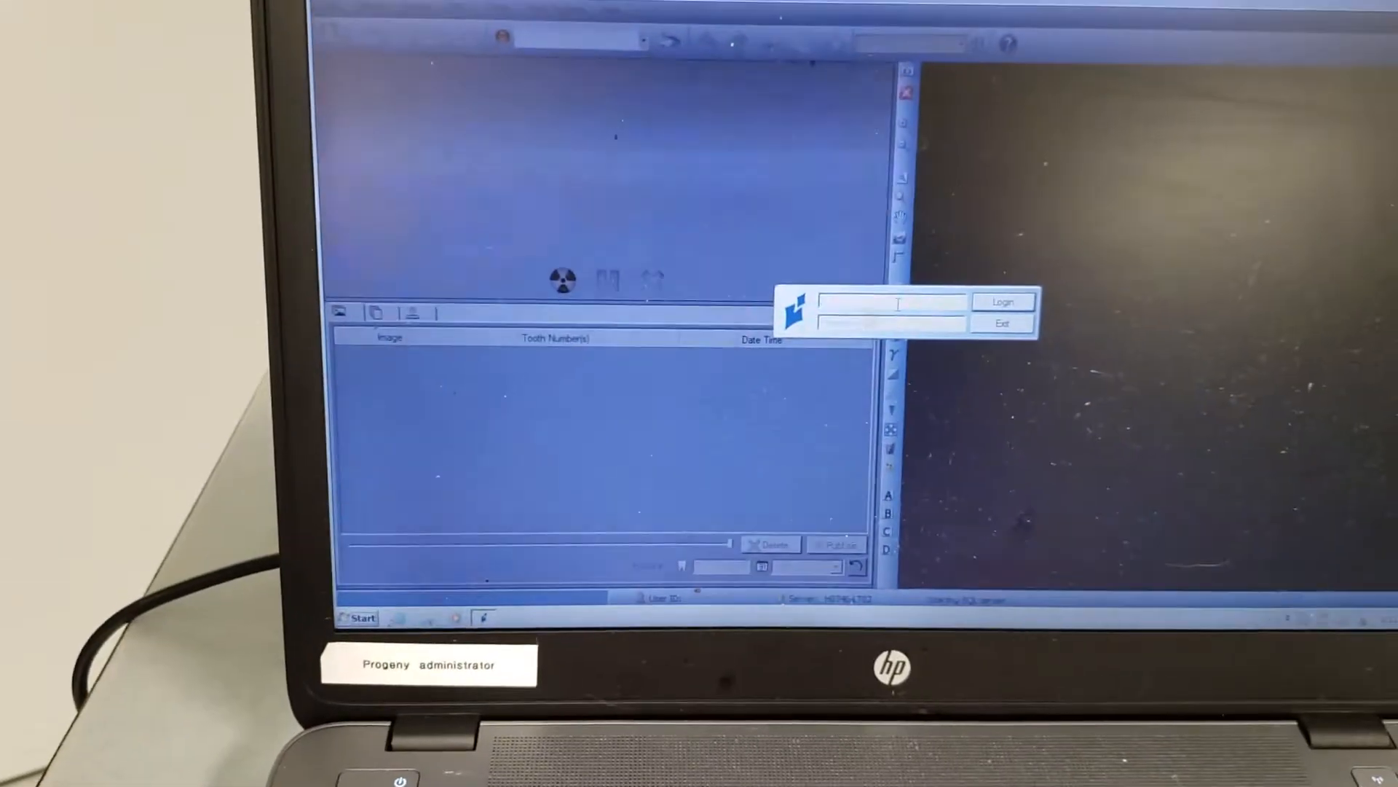
# Log in as the administrator user 'ad' with the password.
pyautogui.write('administra')
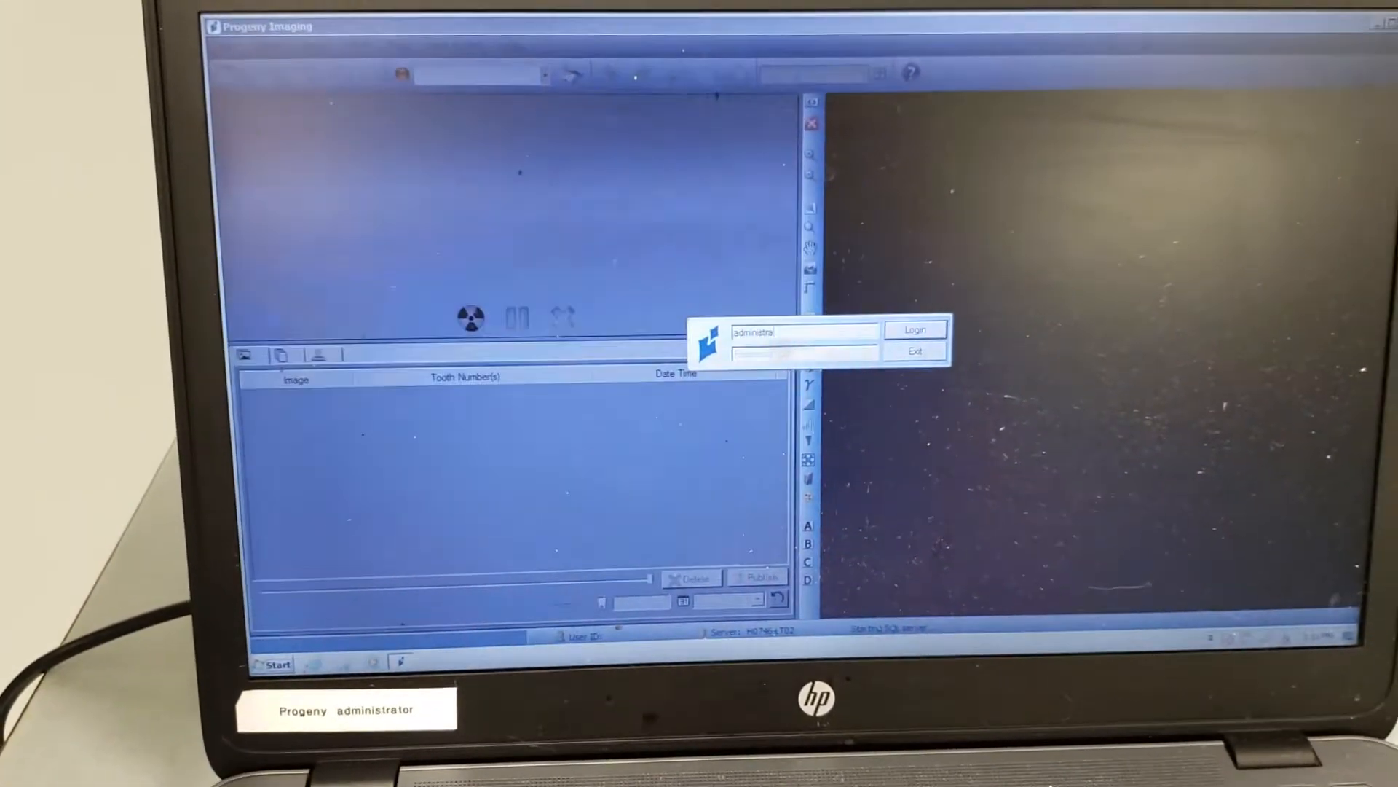
pyautogui.click(915, 329)
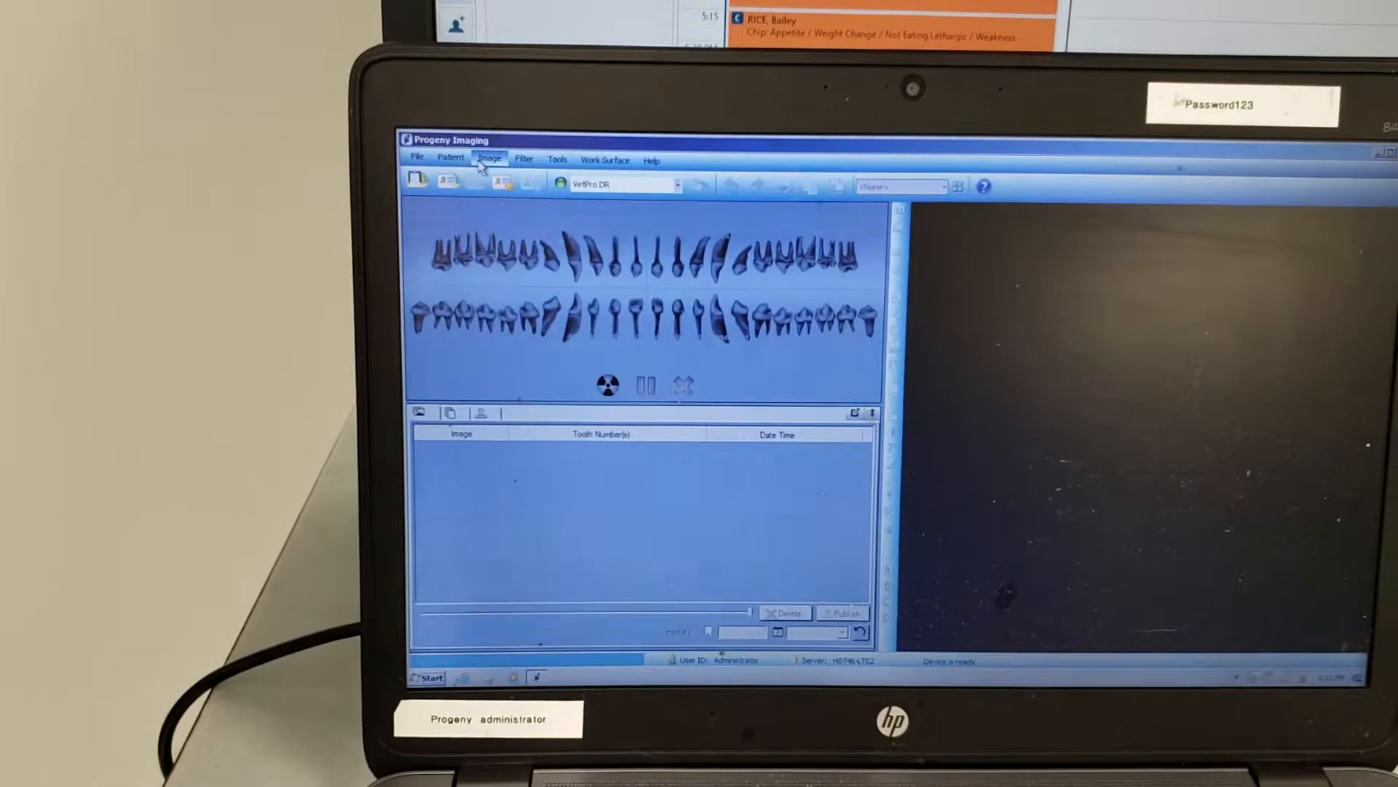
# Choose New from the Patient menu to start a new patient record.
pyautogui.click(450, 159)
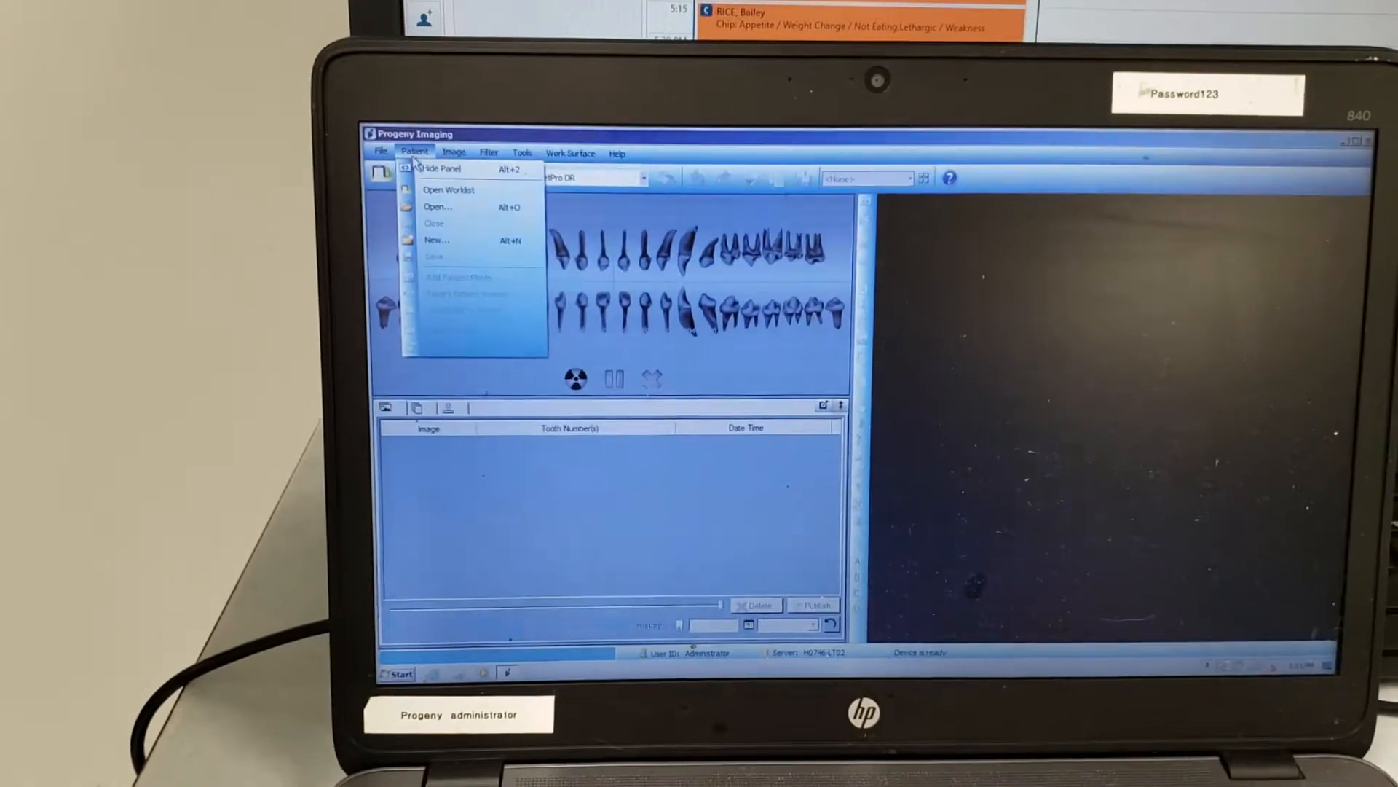
pyautogui.click(436, 239)
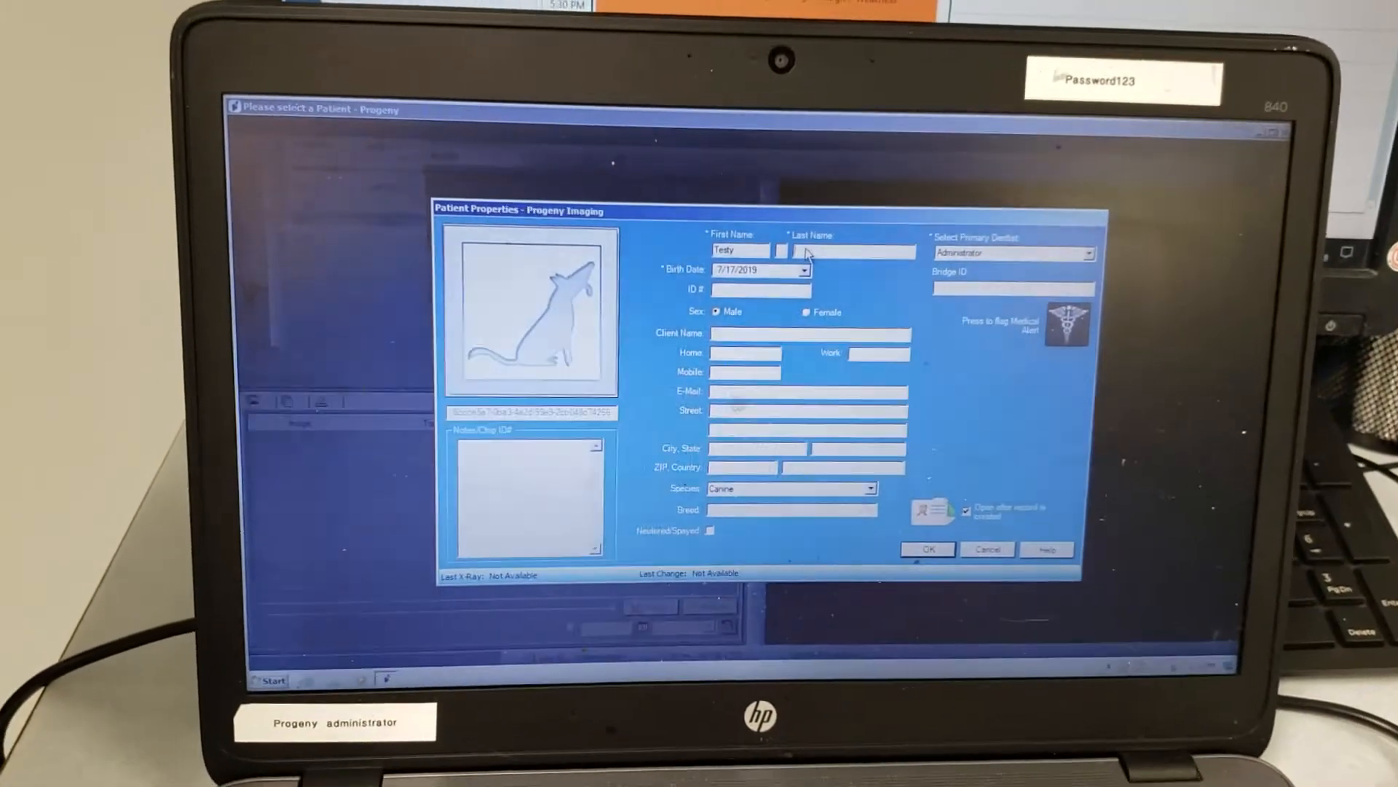
# Enter patient name Testy Testerson, species Feline, neutered/spayed, and save the record.
pyautogui.write('Testerson')
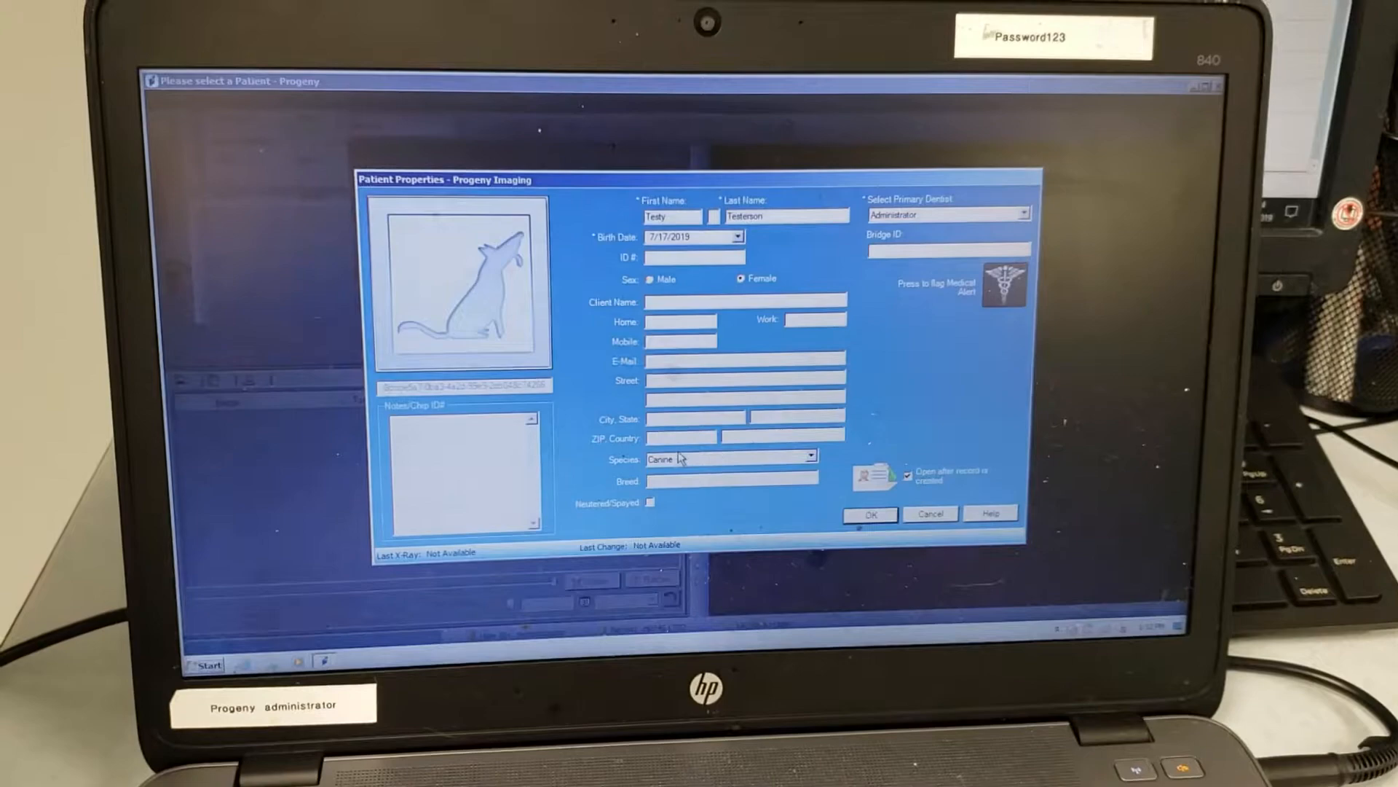
pyautogui.click(810, 463)
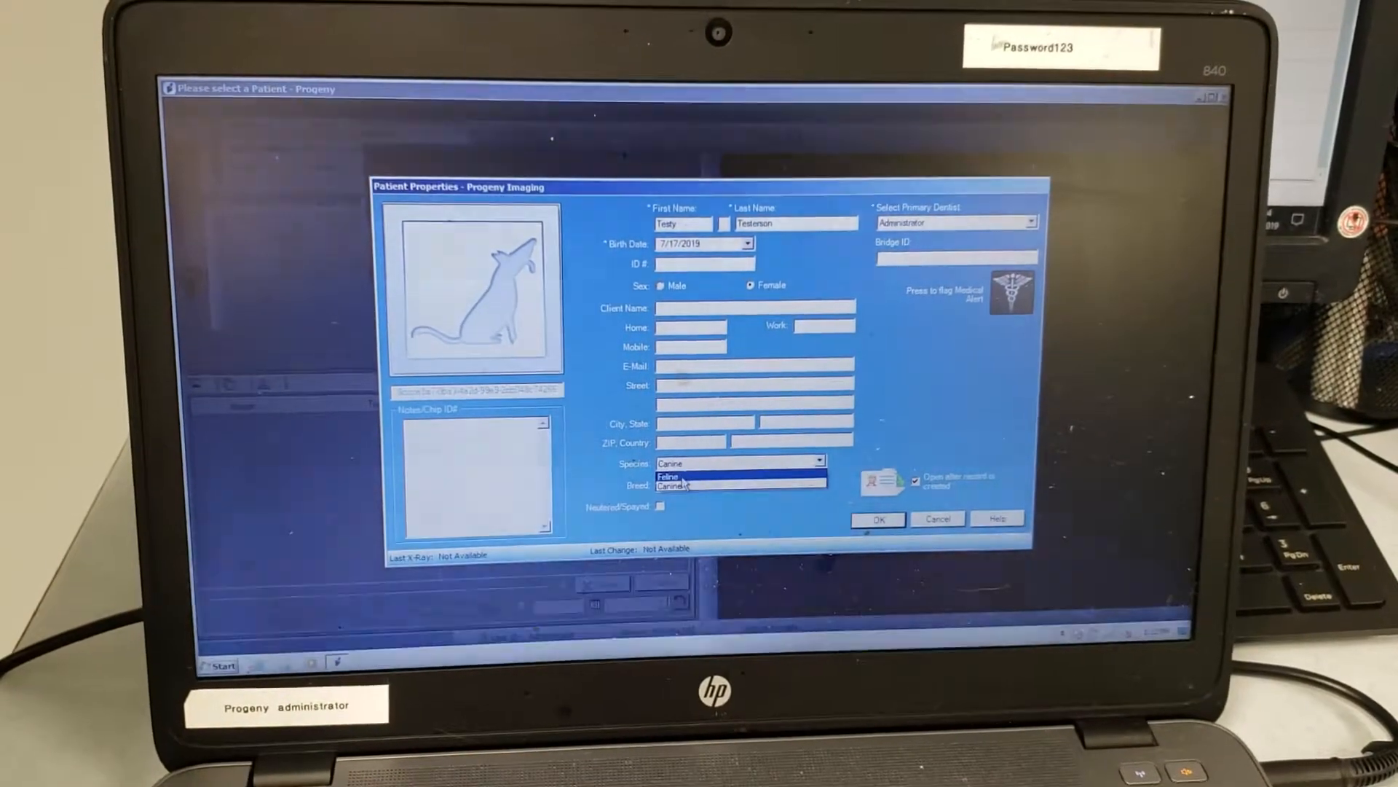
pyautogui.click(673, 476)
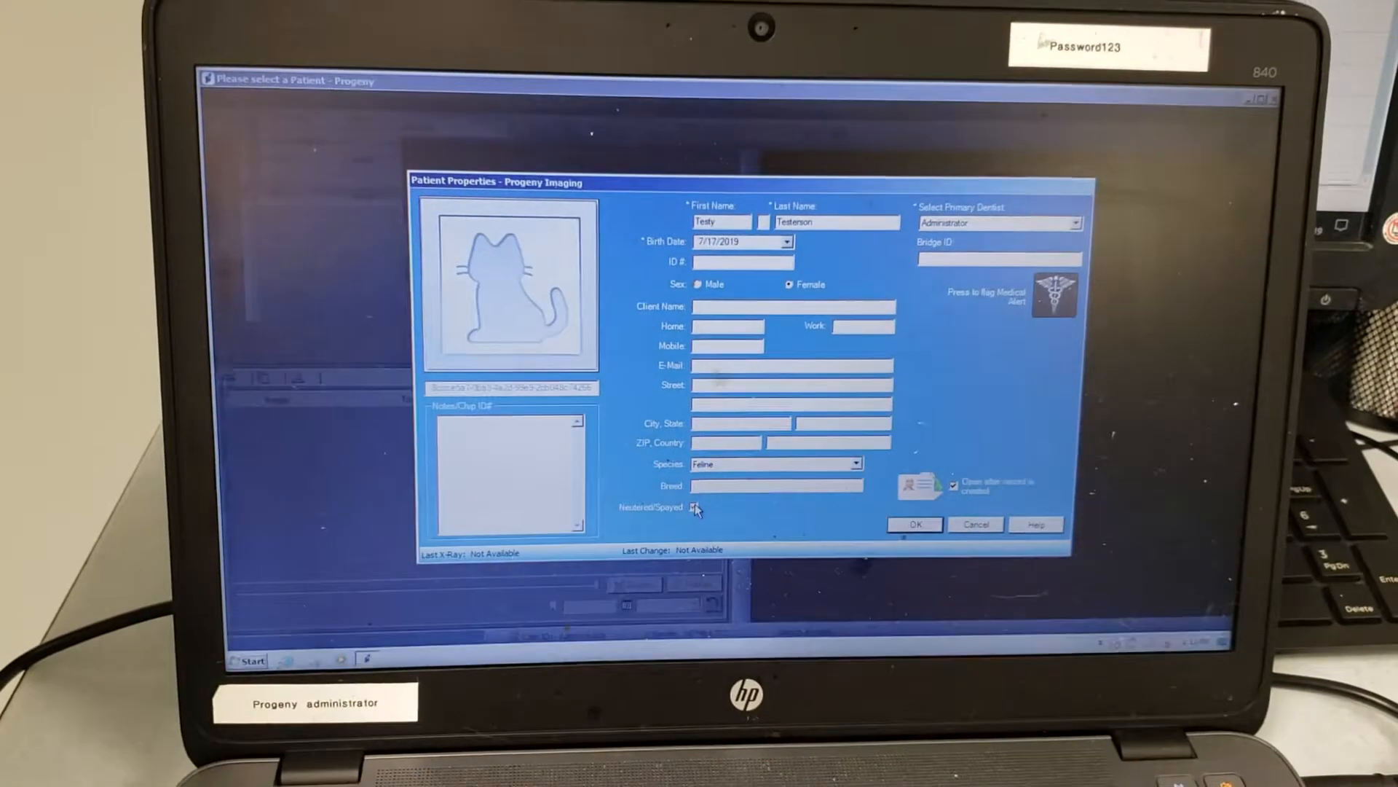
pyautogui.click(699, 509)
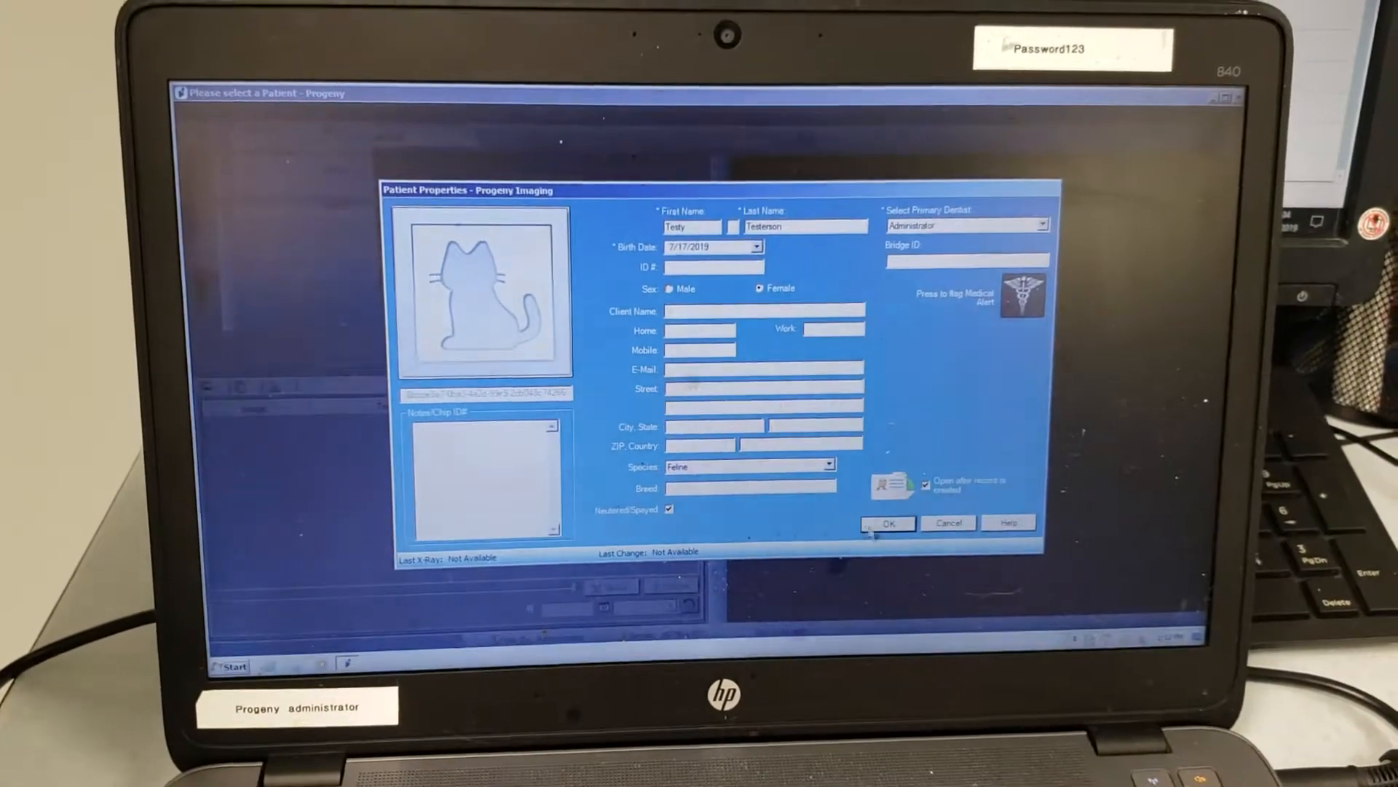
pyautogui.click(887, 523)
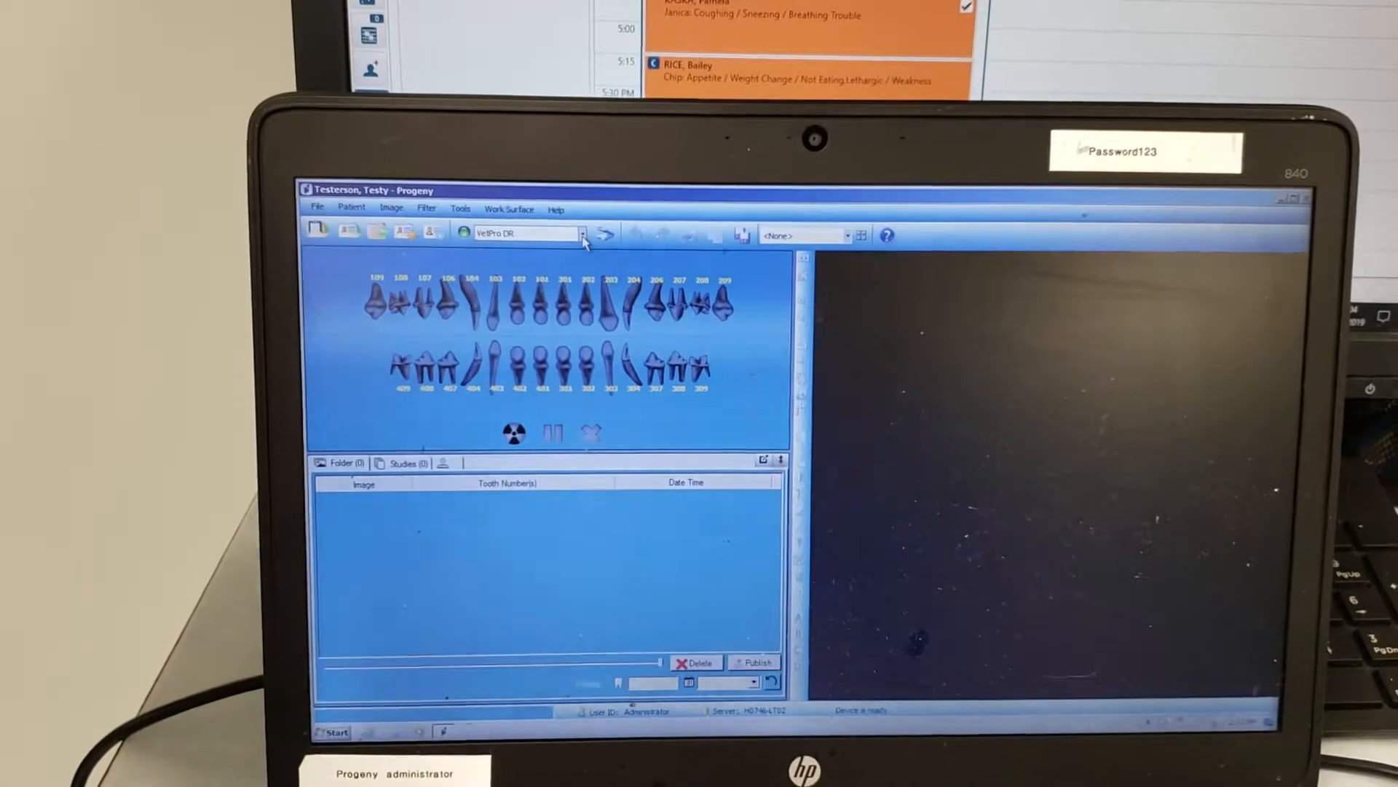
# Select VetPro DR as the capture device from the toolbar dropdown.
pyautogui.click(581, 234)
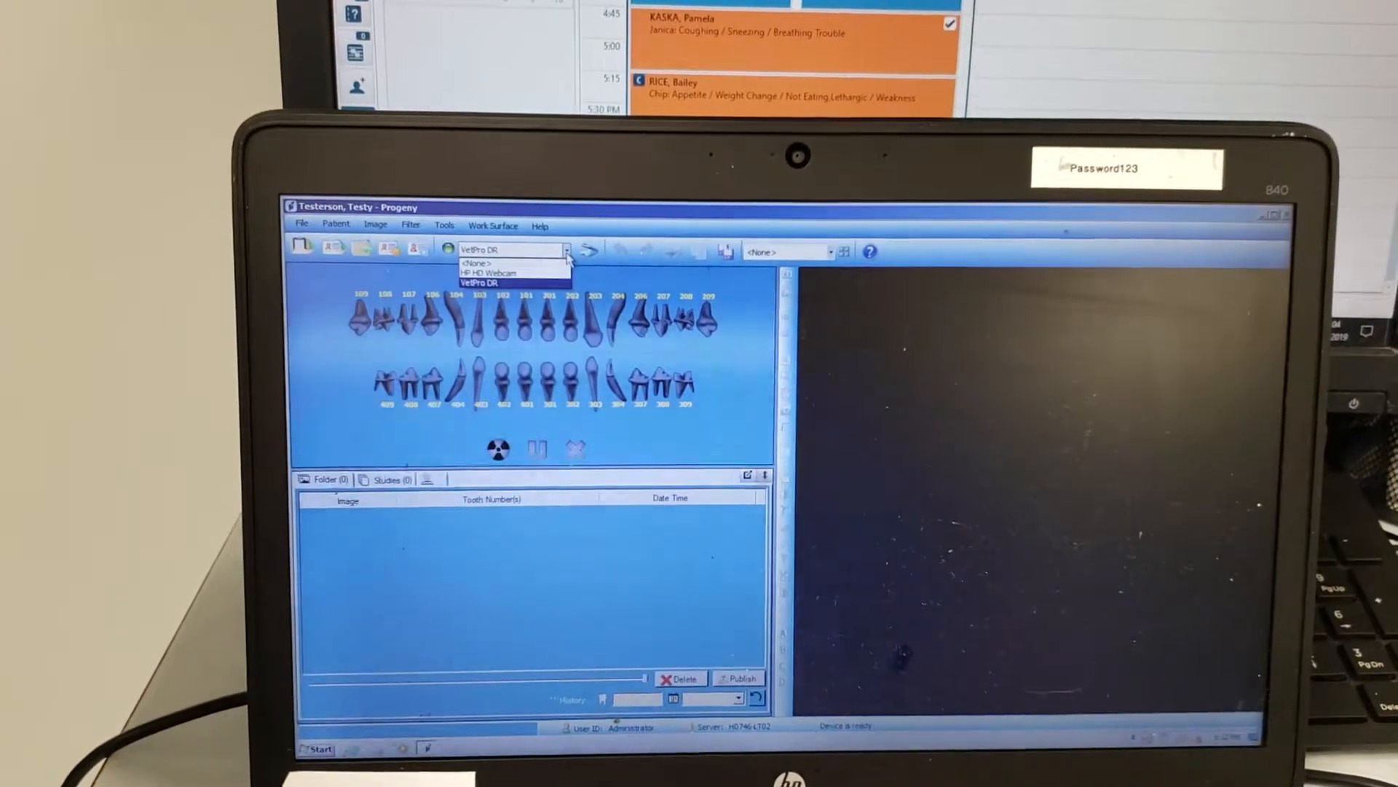
pyautogui.click(478, 281)
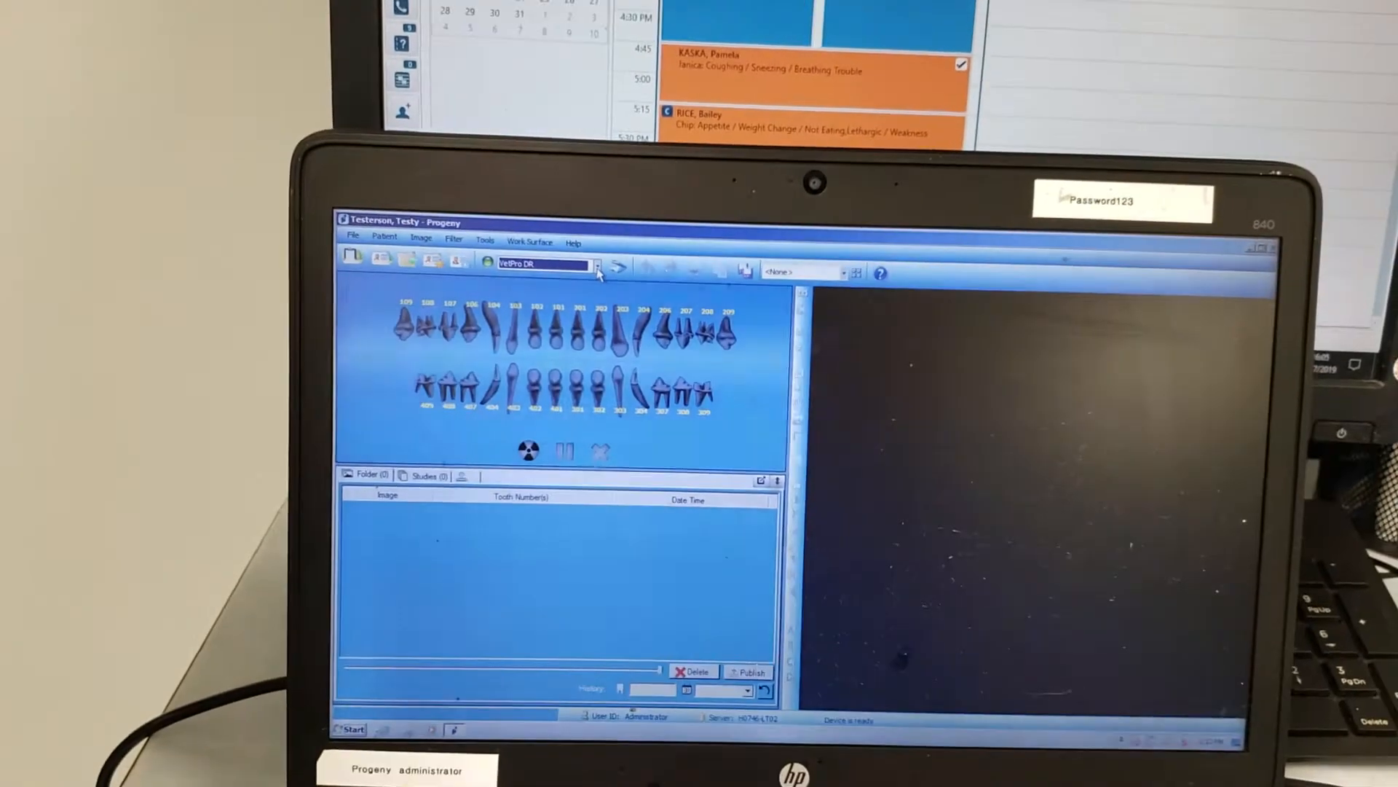